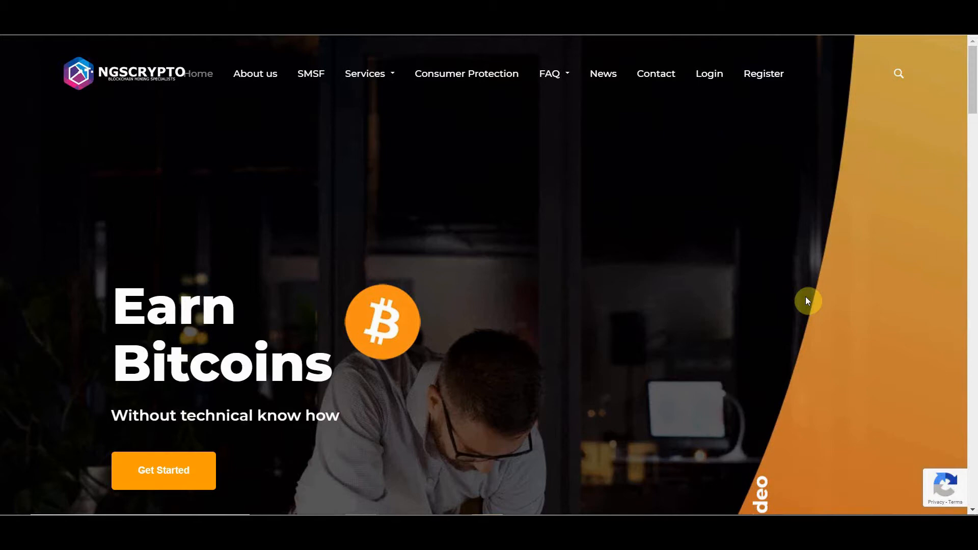
- Go to the NGSCrypto login page from the top navigation
click(709, 73)
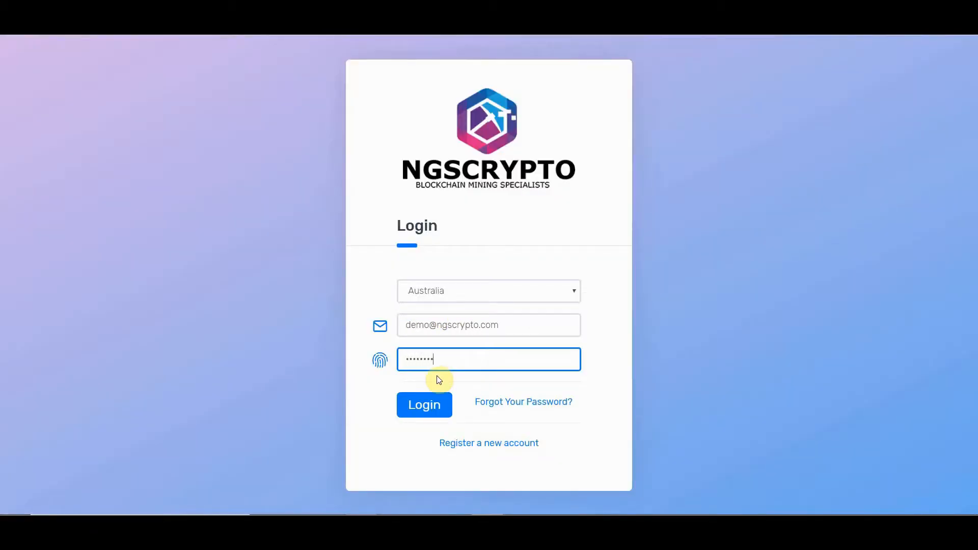
click(424, 404)
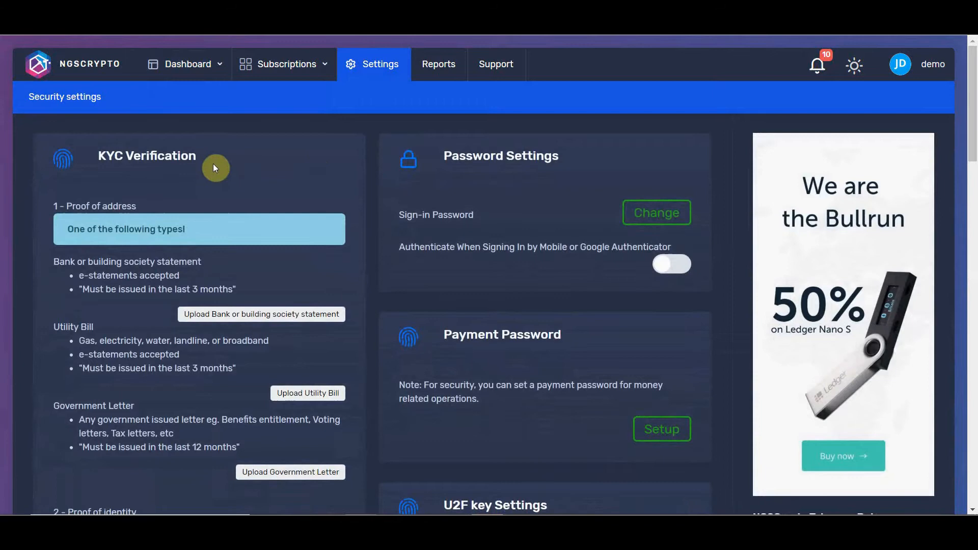
mouse_move(213, 156)
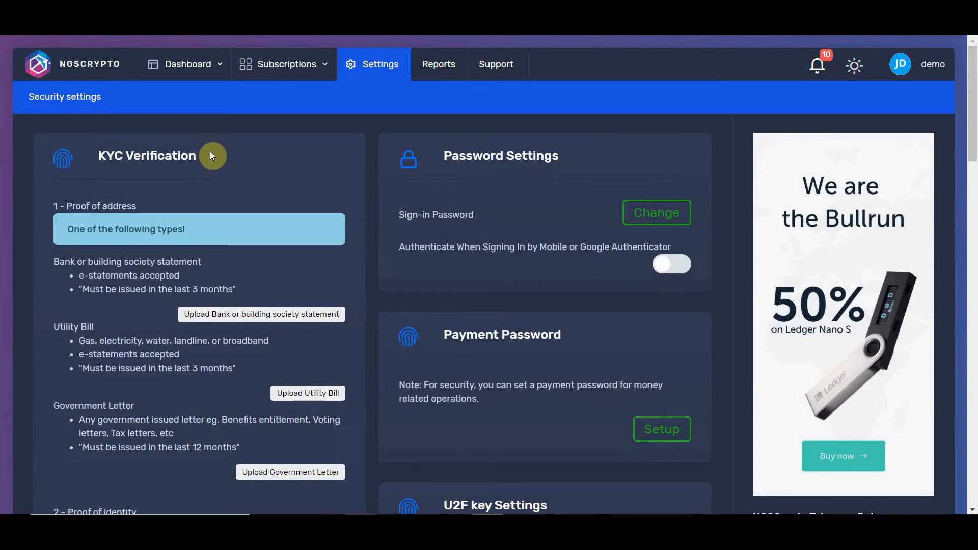
- Scroll the KYC panel past the proof-of-address documents to proof of identity
scroll(down, 3)
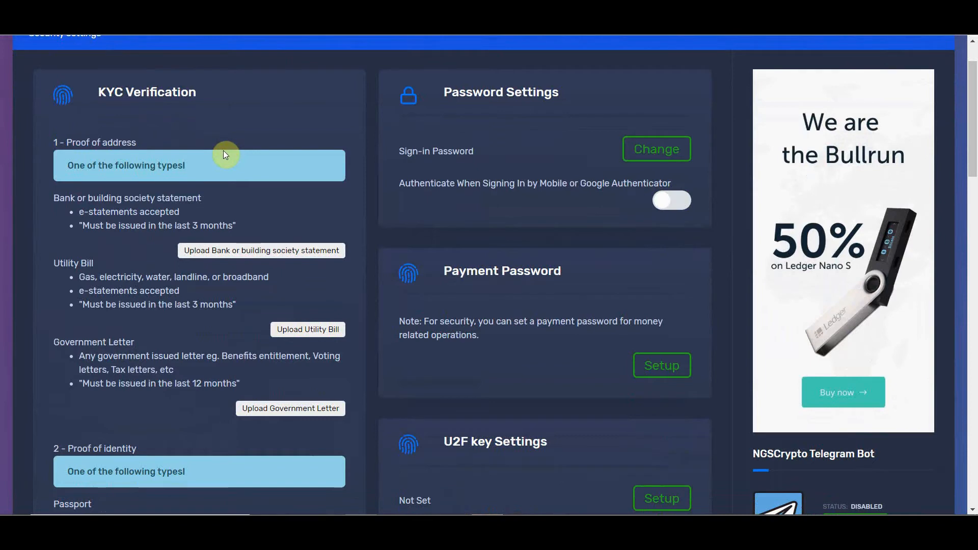
scroll(down, 3)
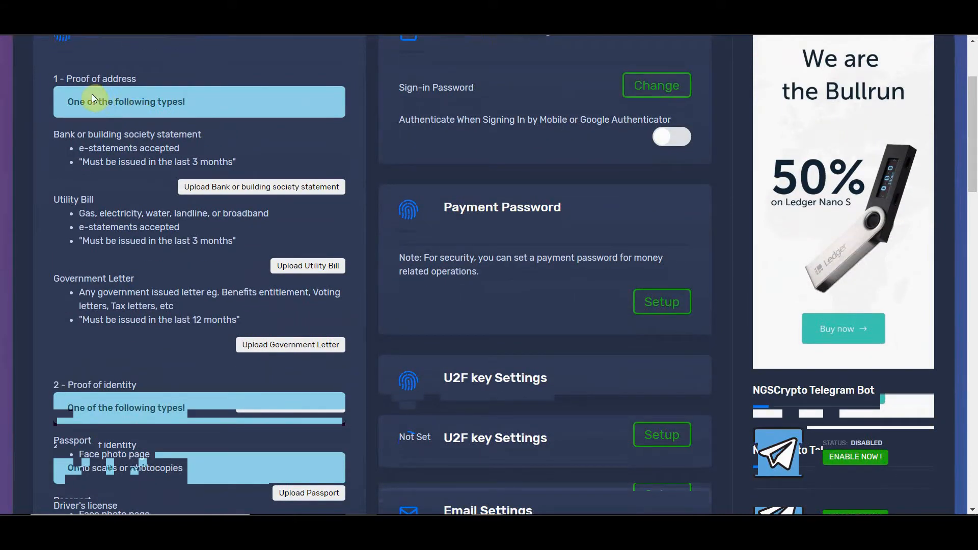
mouse_move(87, 87)
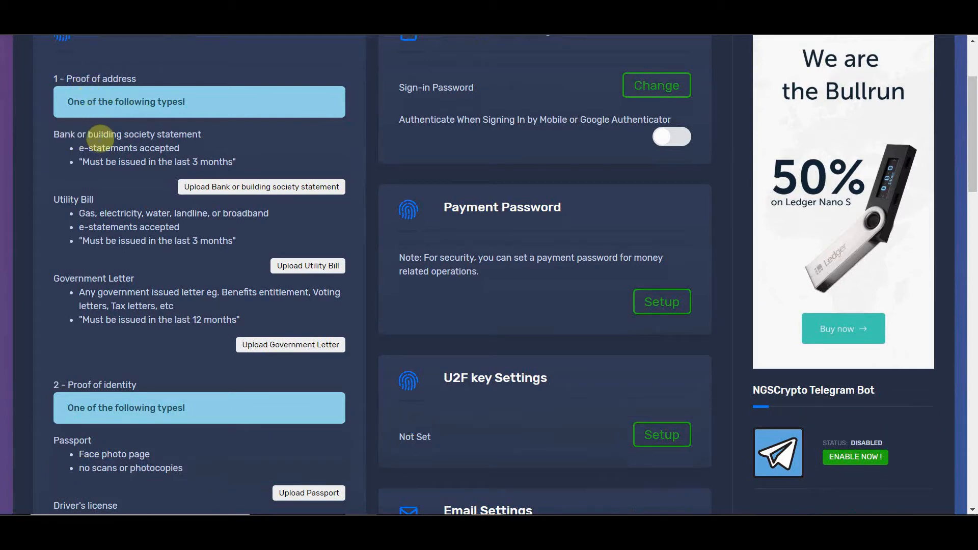
mouse_move(120, 168)
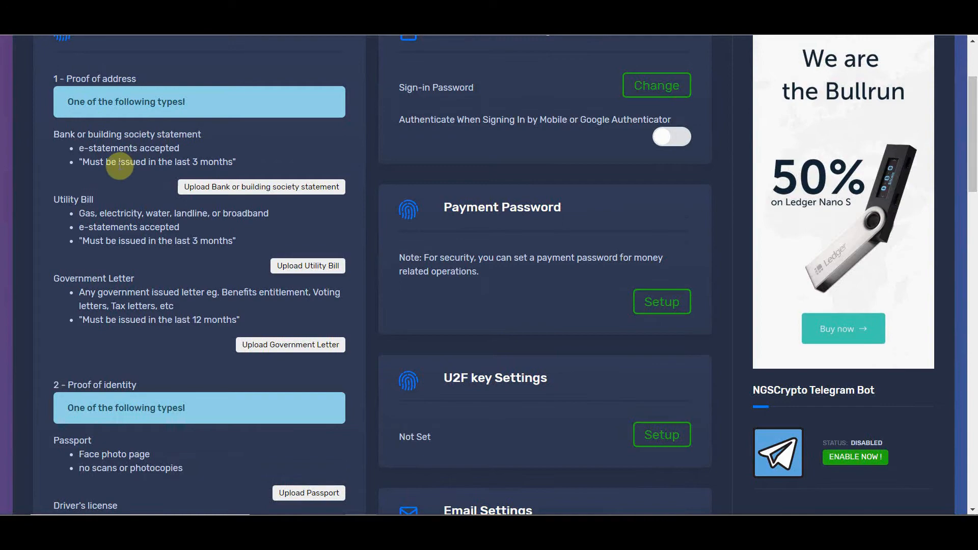
mouse_move(87, 197)
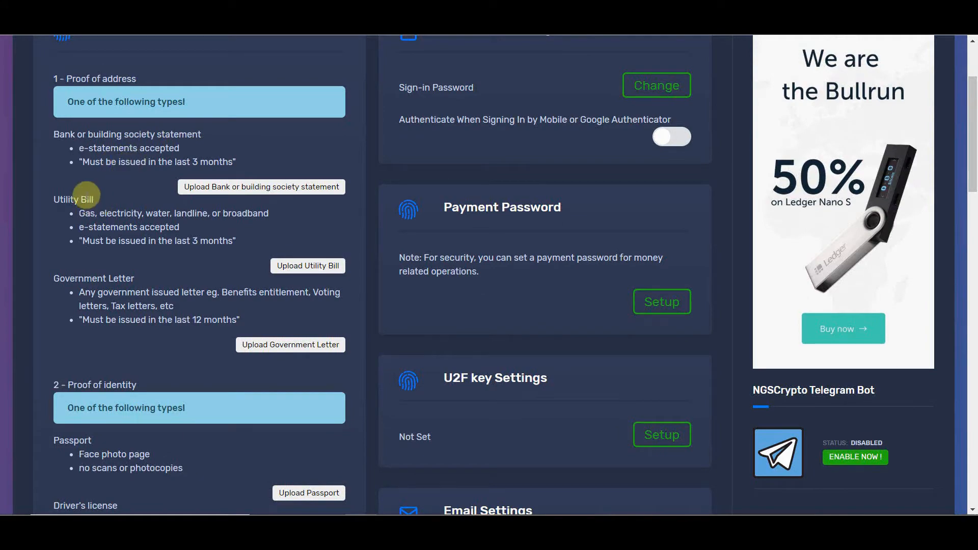
scroll(down, 3)
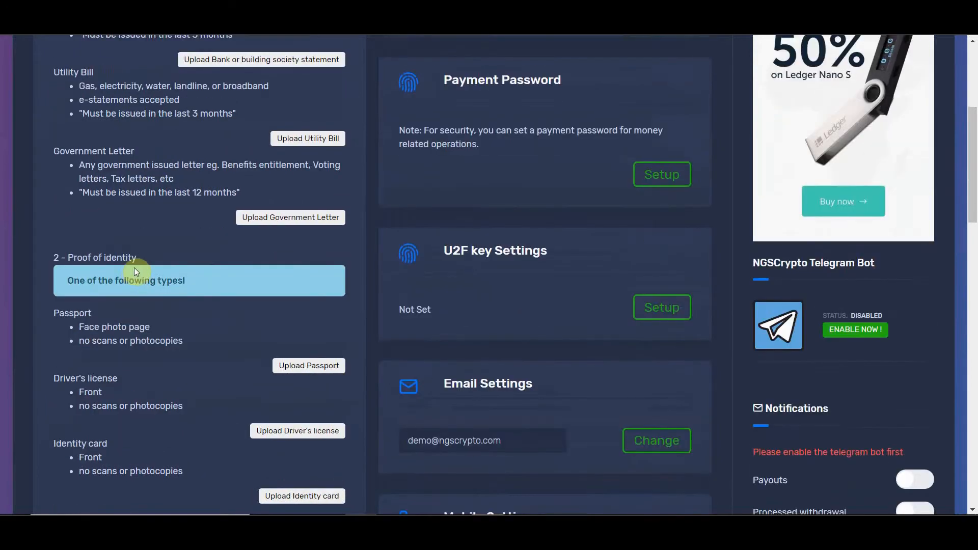
- Scroll down to section 3, Identity image, and its Upload Selfie button
scroll(down, 3)
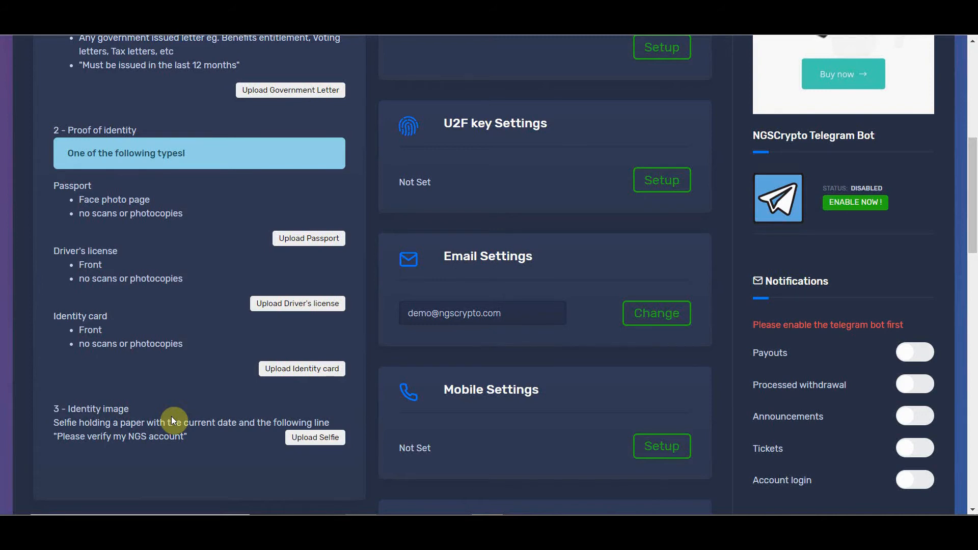
mouse_move(159, 388)
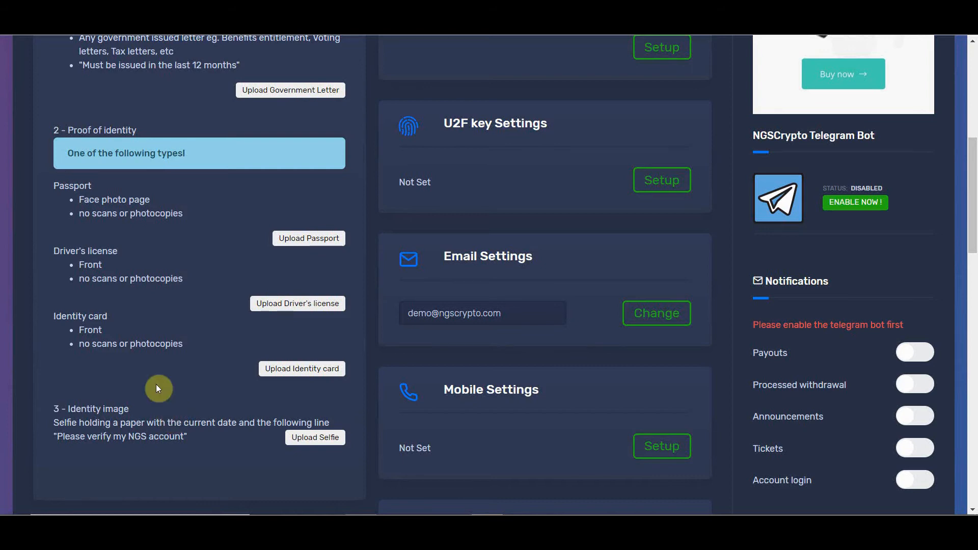